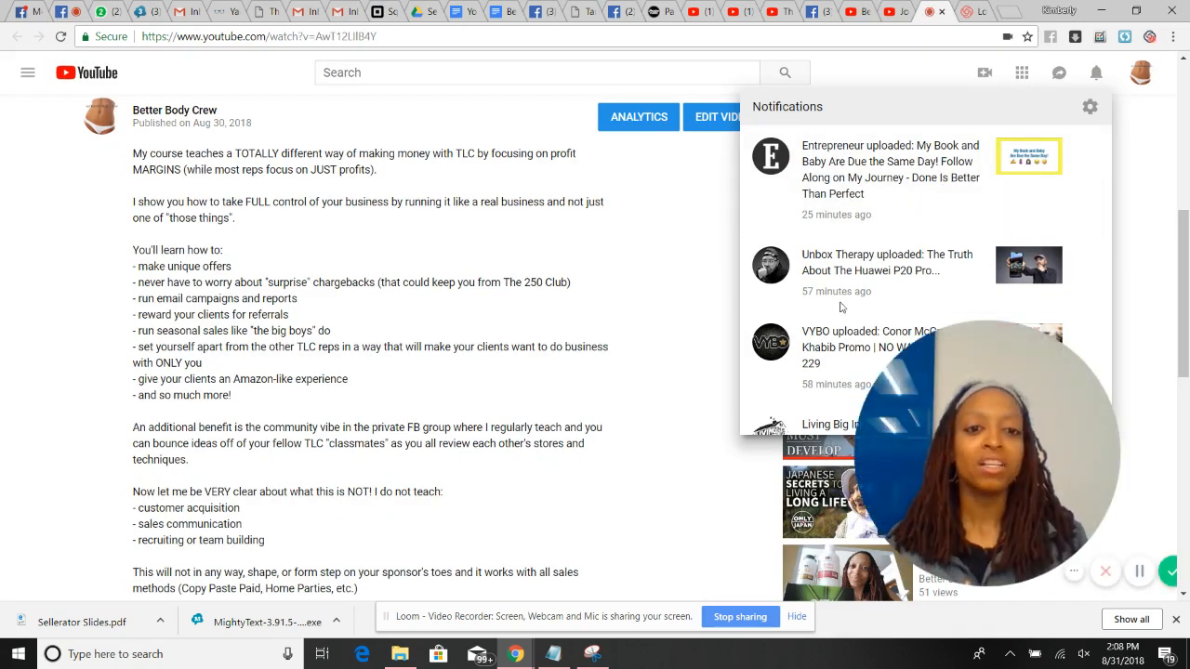
{"action": "mouse_move", "coordinate": [1139, 281]}
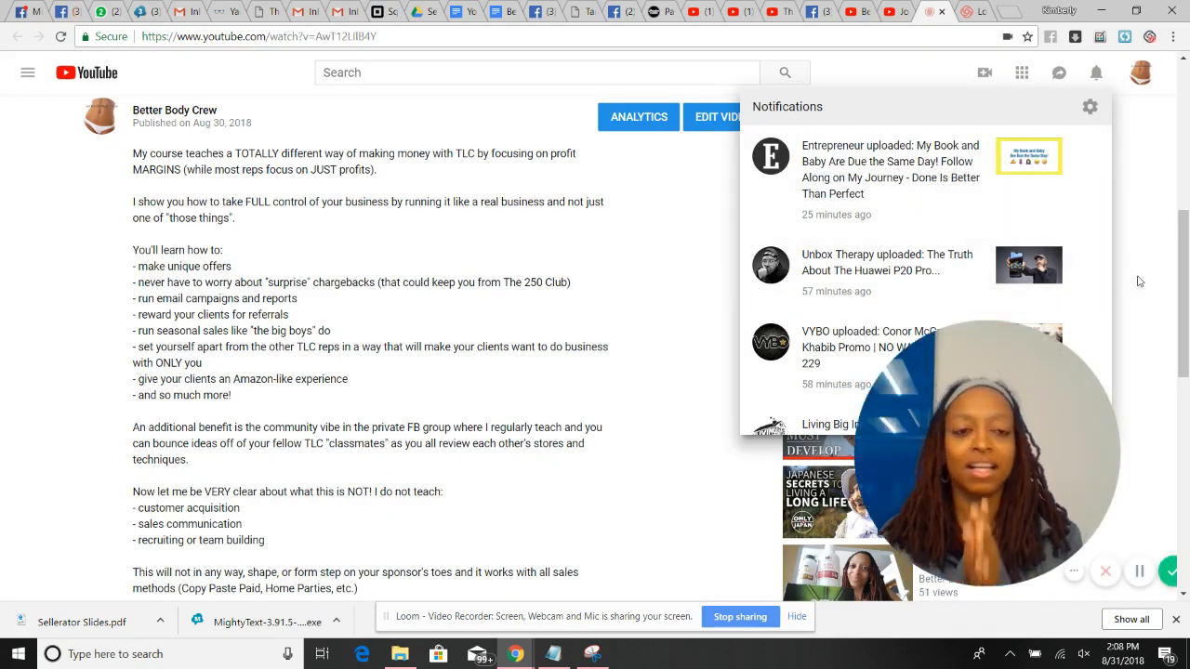